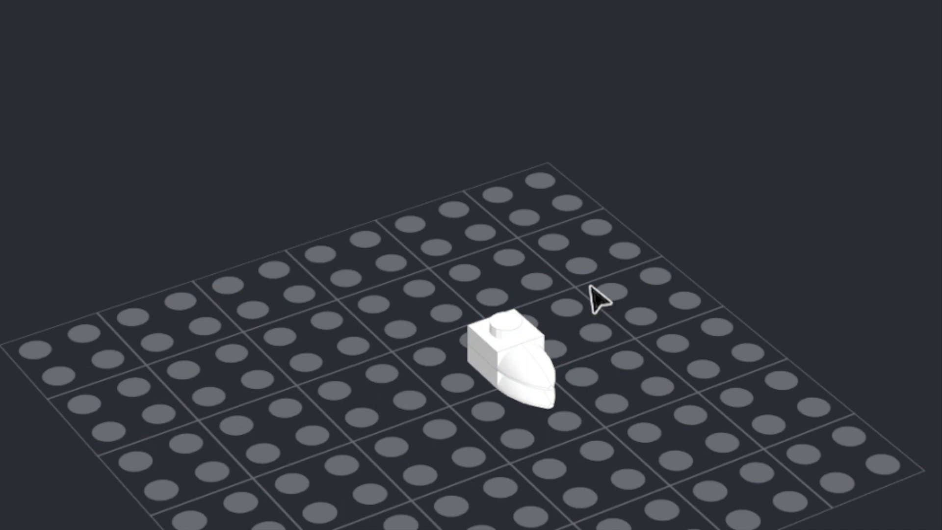
pyautogui.moveTo(844, 413)
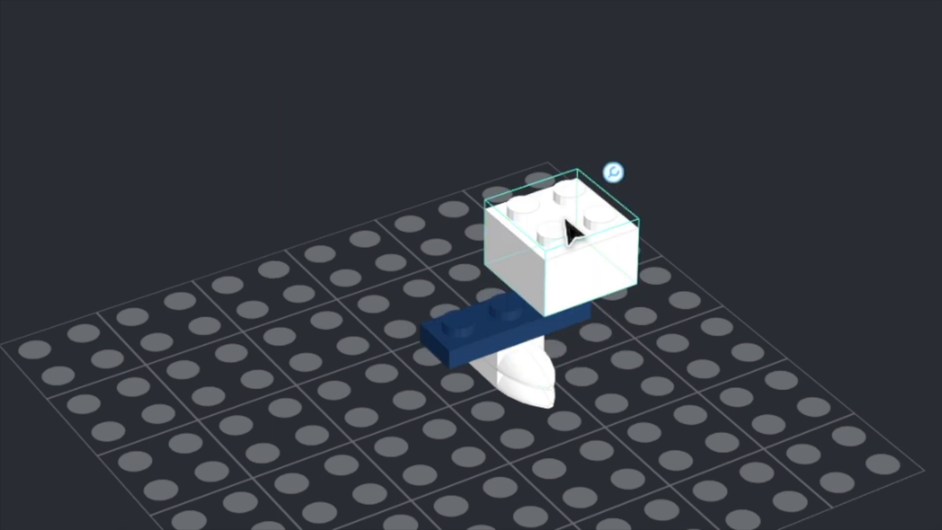
# Step: Place the 2x2 brick on top of the dark blue plate on the white base
pyautogui.click(567, 236)
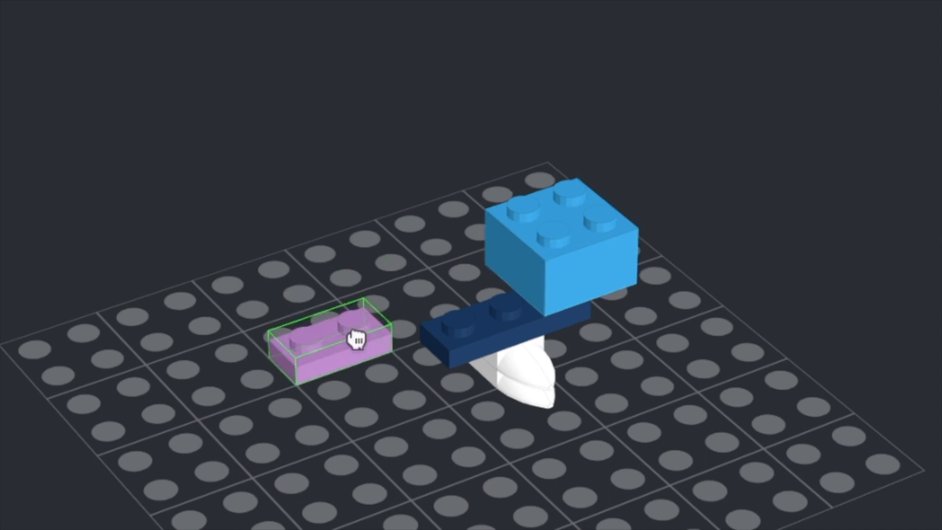
# Step: Drag the lilac 1x2 plate onto the dark blue plate, snug against the light blue brick
pyautogui.moveTo(352, 338); pyautogui.dragTo(520, 298)
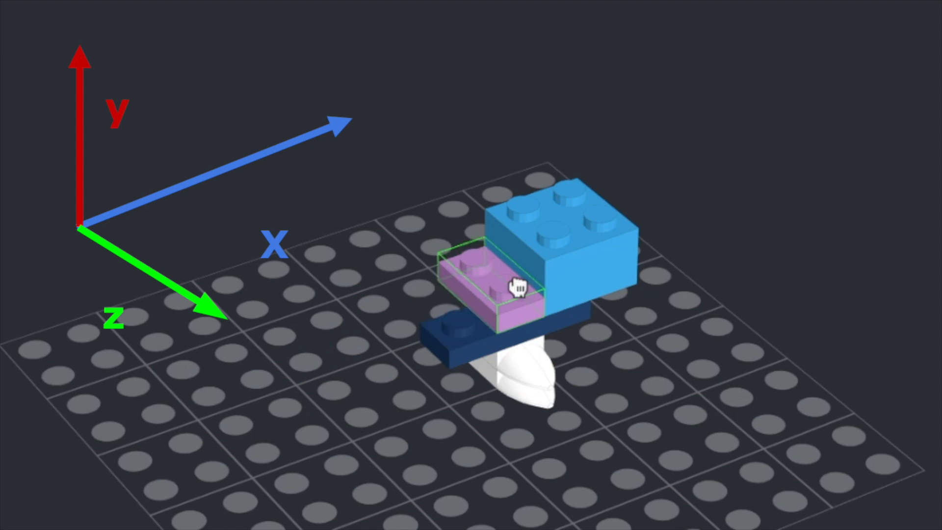
pyautogui.moveTo(517, 286); pyautogui.dragTo(544, 318)
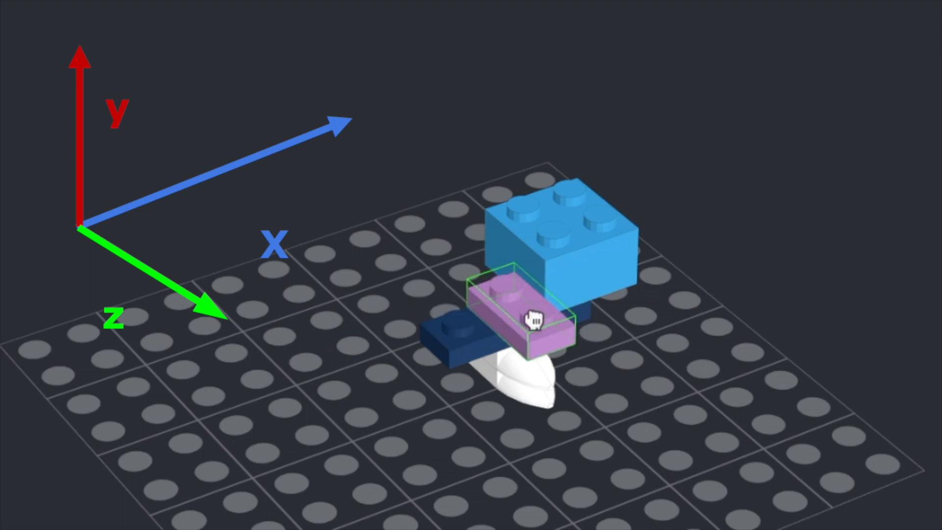
pyautogui.moveTo(532, 318); pyautogui.dragTo(505, 282)
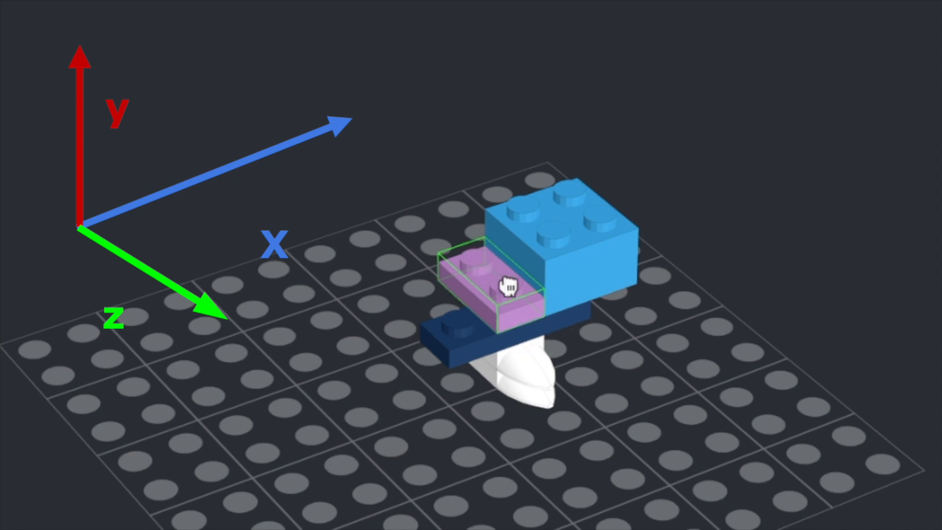
pyautogui.moveTo(757, 271)
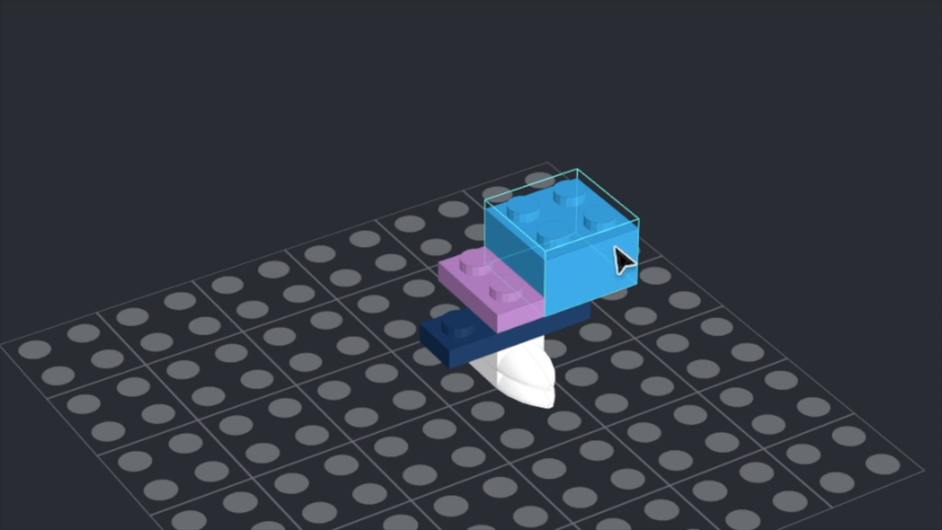
pyautogui.moveTo(626, 260)
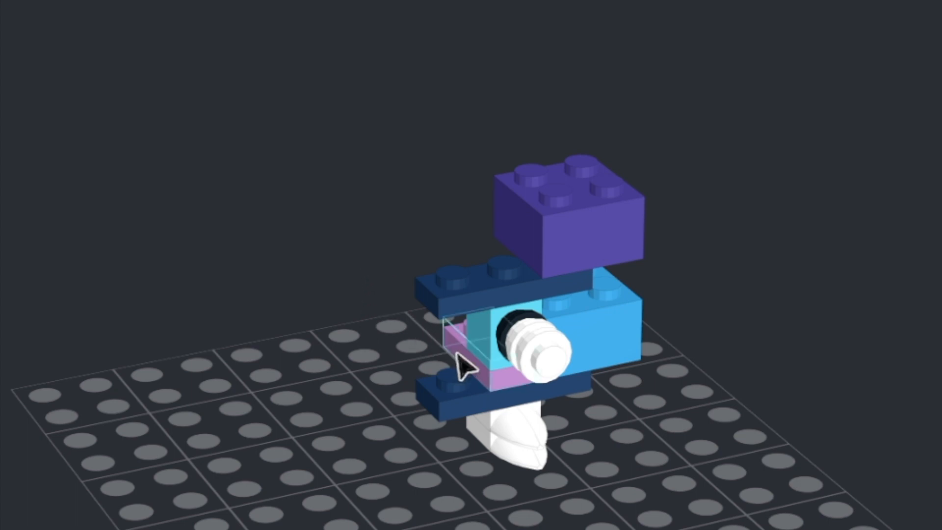
# Step: Position the light blue brick behind the white connector and lift the pieces into a second layer
pyautogui.moveTo(469, 366); pyautogui.dragTo(481, 264)
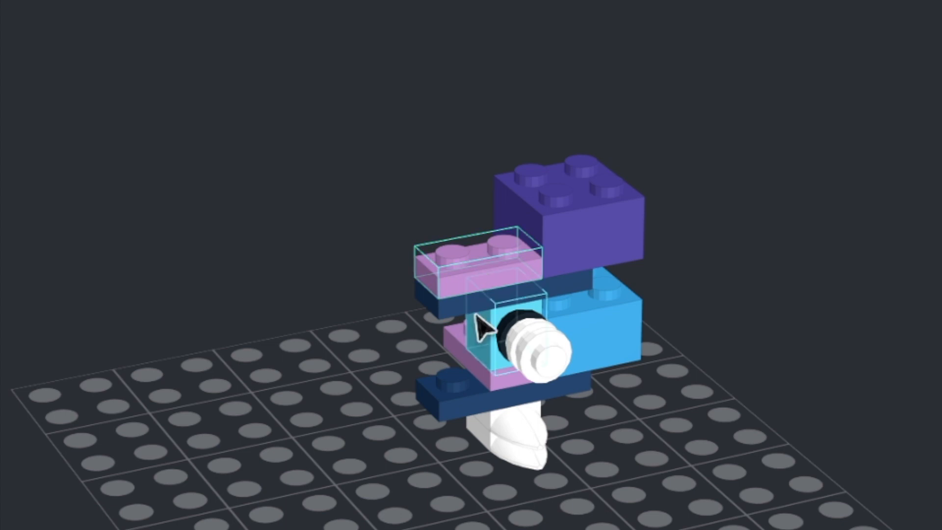
pyautogui.moveTo(484, 328); pyautogui.dragTo(537, 237)
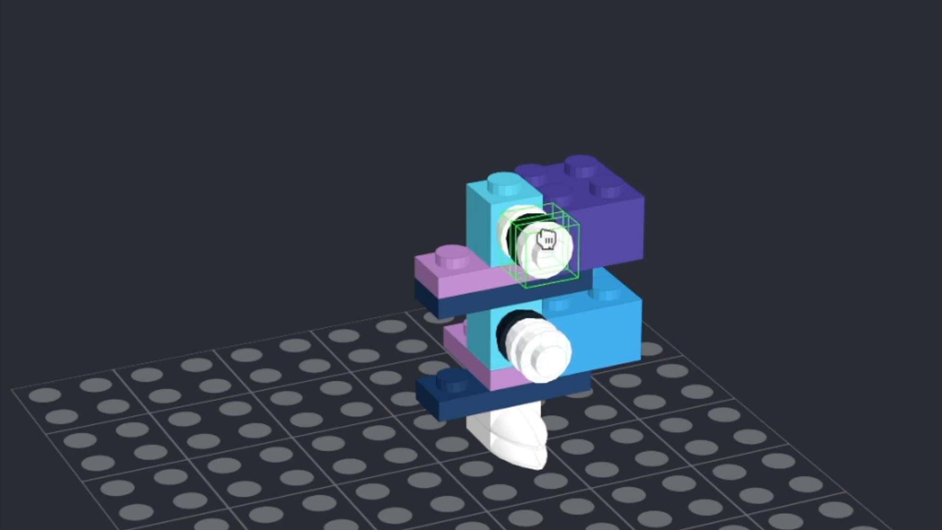
pyautogui.moveTo(630, 239)
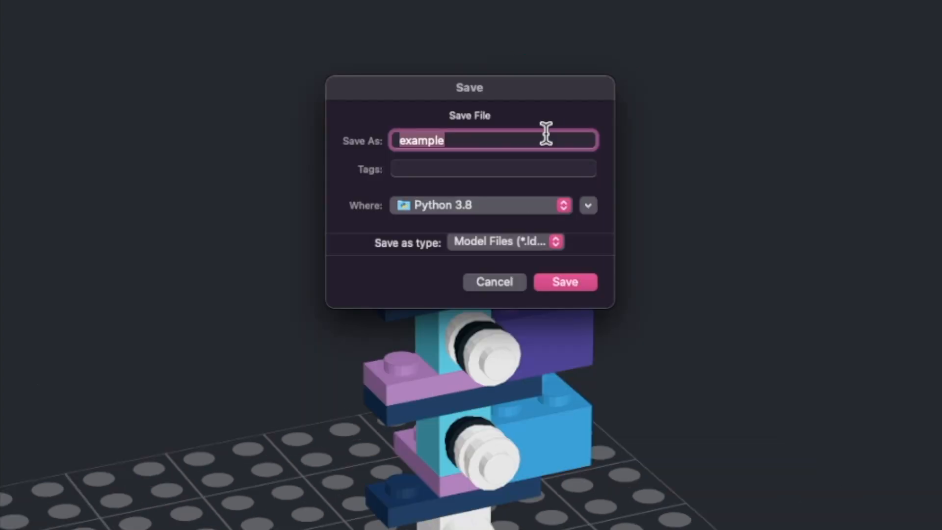
# Step: Confirm the Save dialog to save the model as example
pyautogui.click(565, 282)
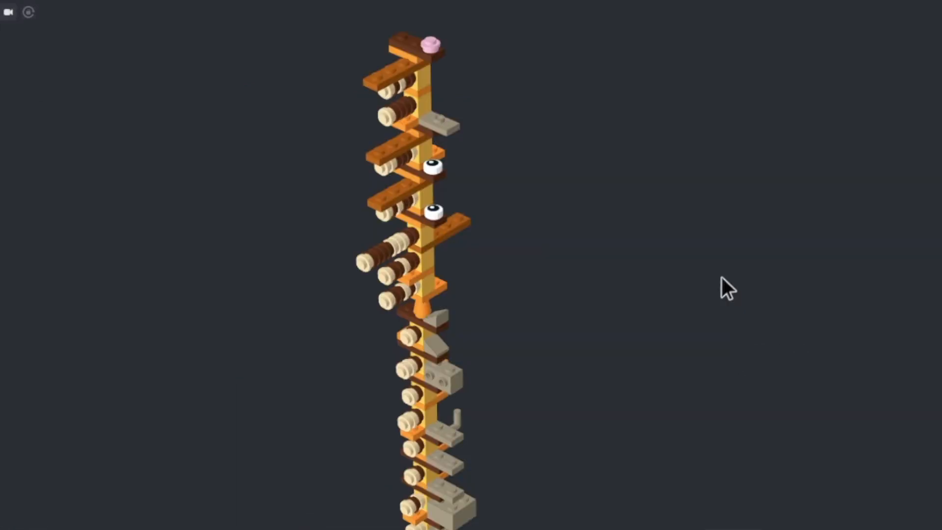
pyautogui.moveTo(554, 241)
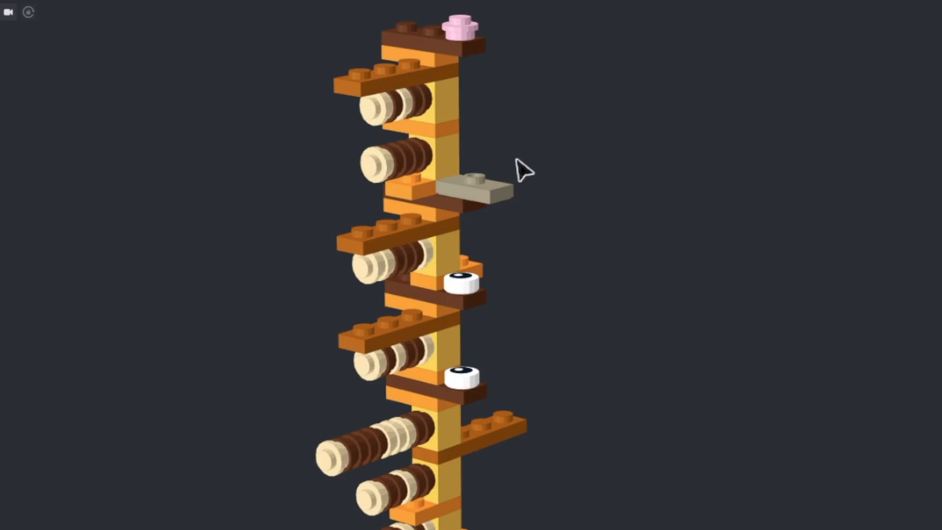
pyautogui.moveTo(538, 201)
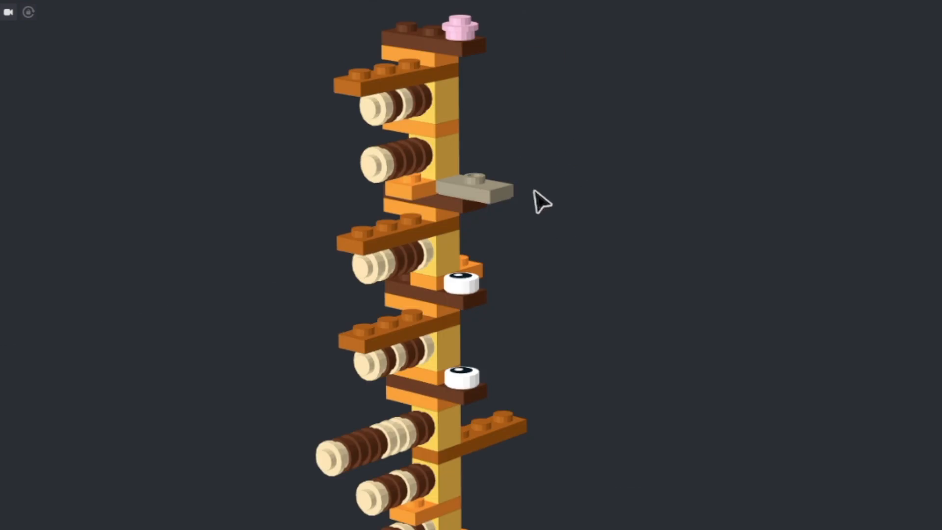
pyautogui.moveTo(547, 357)
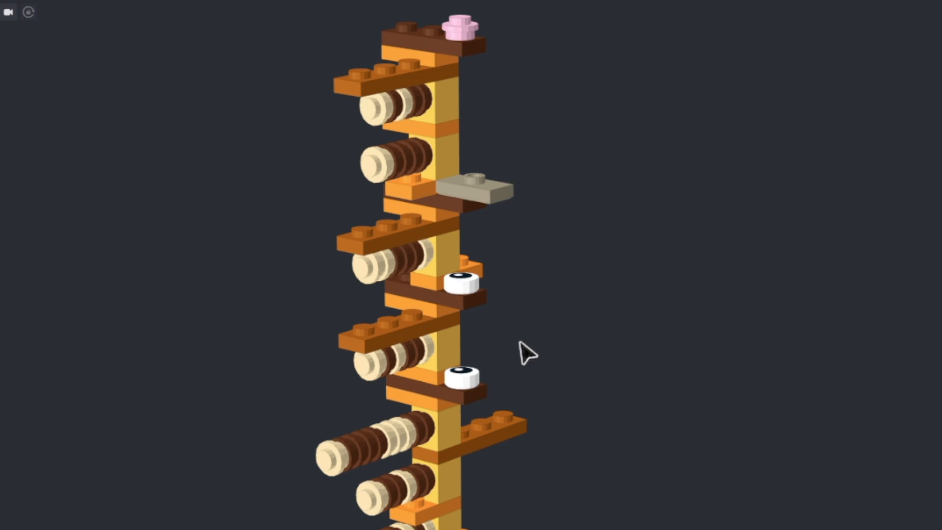
pyautogui.moveTo(526, 289)
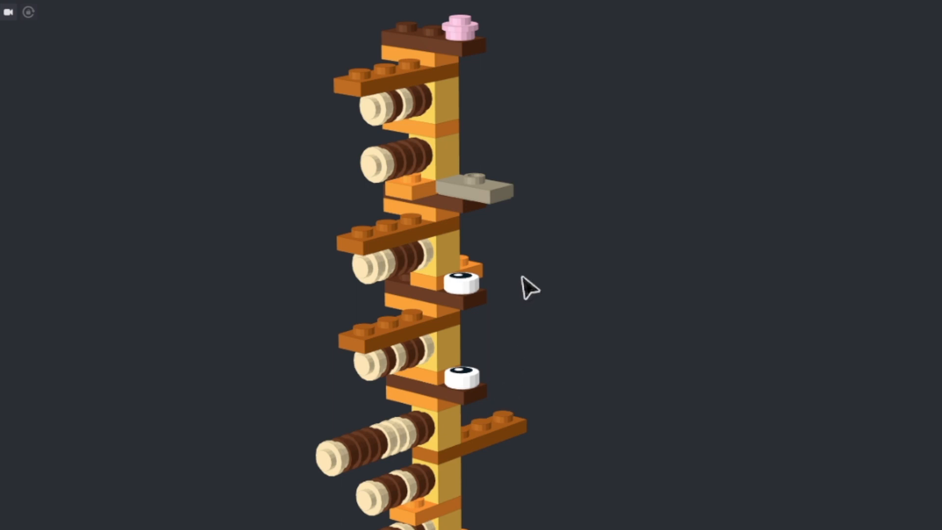
pyautogui.moveTo(550, 272)
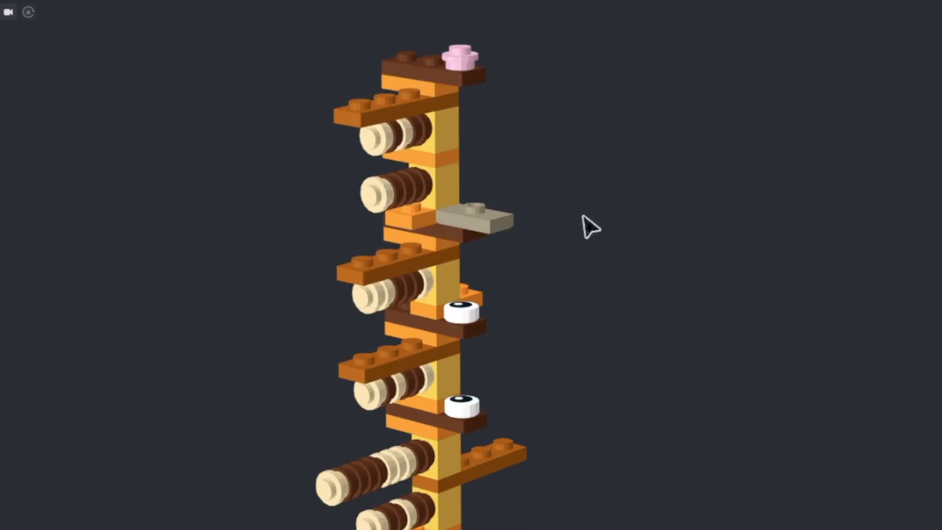
pyautogui.moveTo(104, 4)
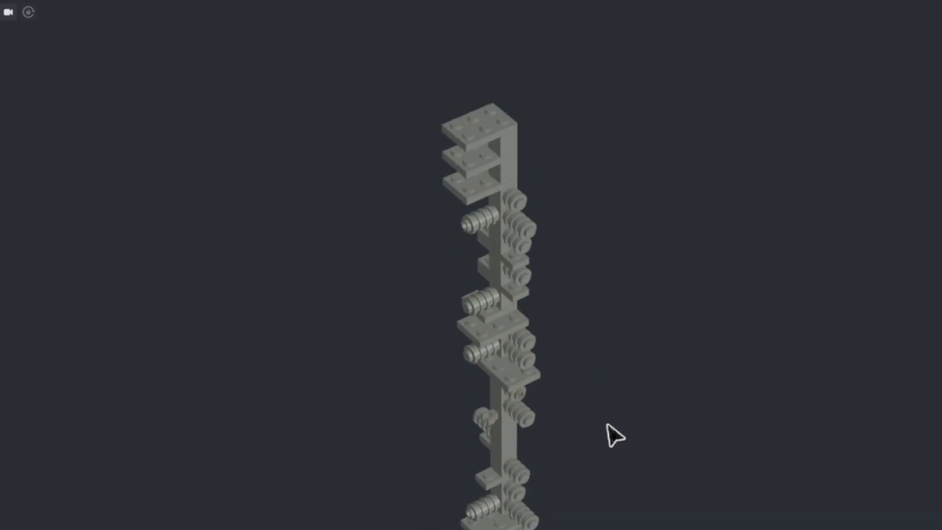
# Step: Zoom out to view the whole grey tower model
pyautogui.scroll(-3)
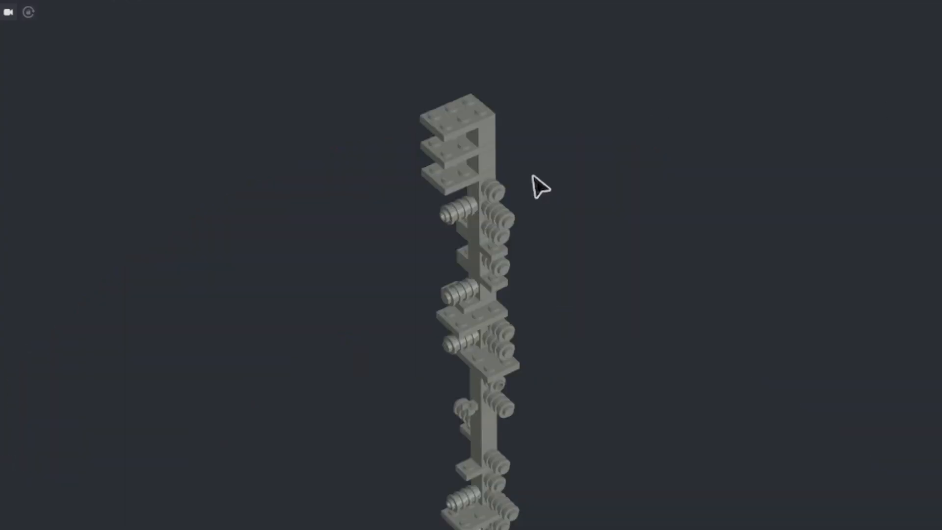
pyautogui.moveTo(546, 167)
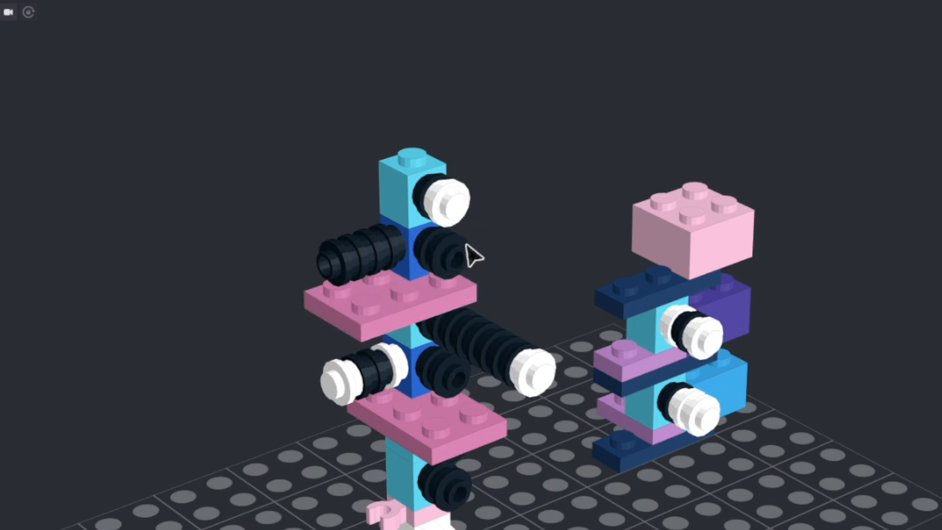
pyautogui.moveTo(513, 182)
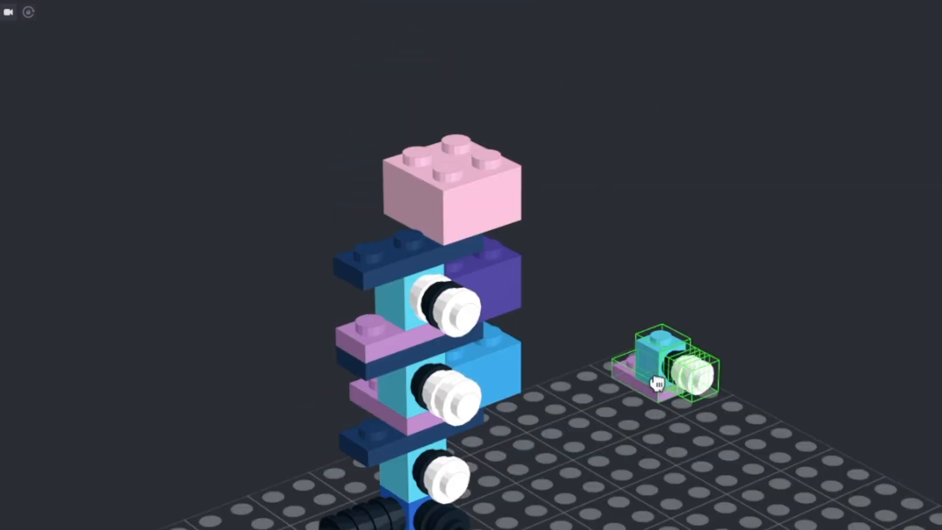
# Step: Drag the small light blue, lilac and white piece group onto the baseplate beside the stack
pyautogui.moveTo(658, 366); pyautogui.dragTo(414, 210)
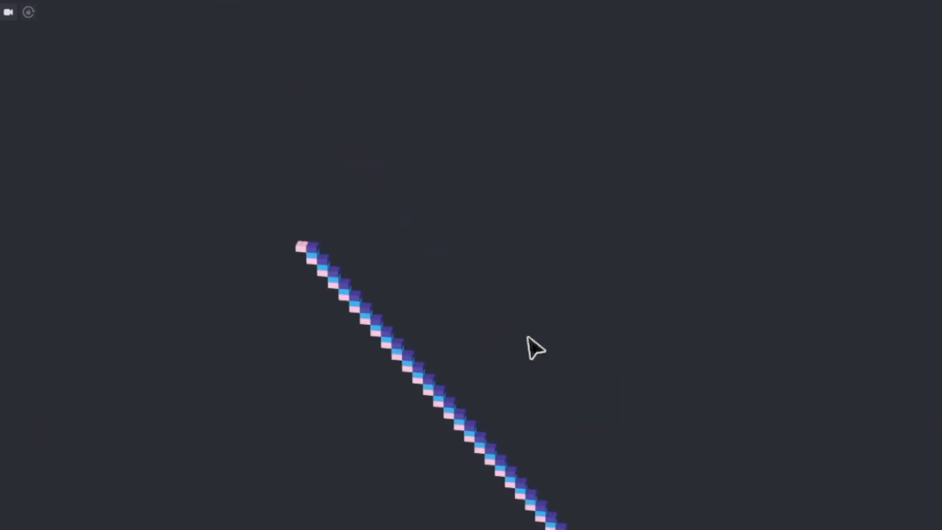
pyautogui.moveTo(458, 404)
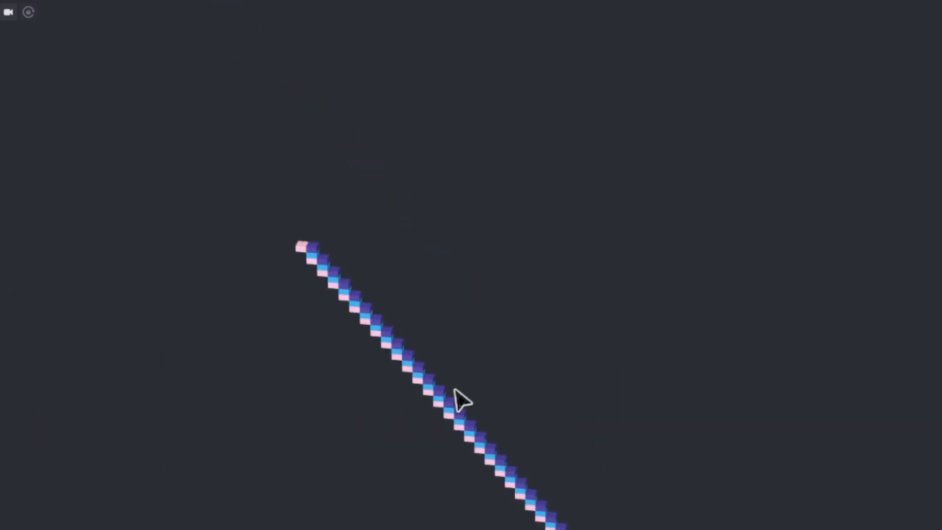
pyautogui.moveTo(202, 265)
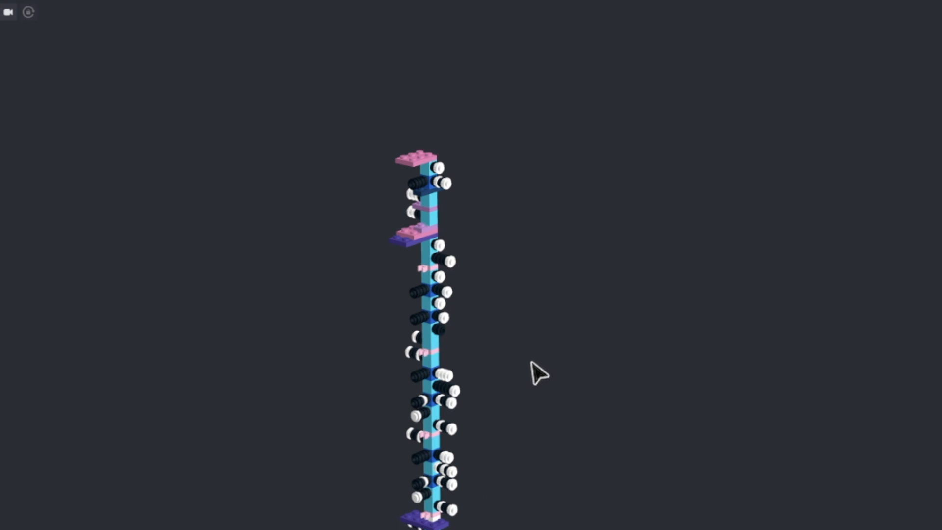
pyautogui.moveTo(516, 400)
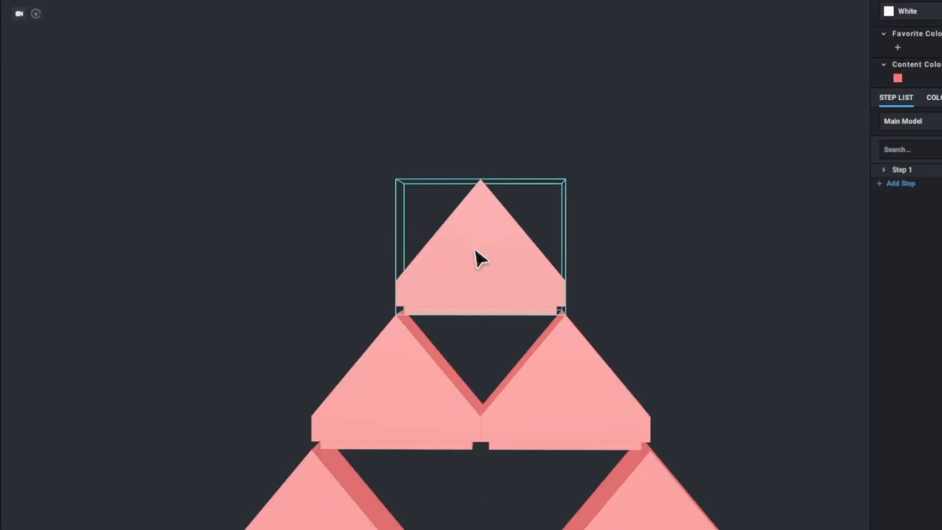
pyautogui.moveTo(413, 342)
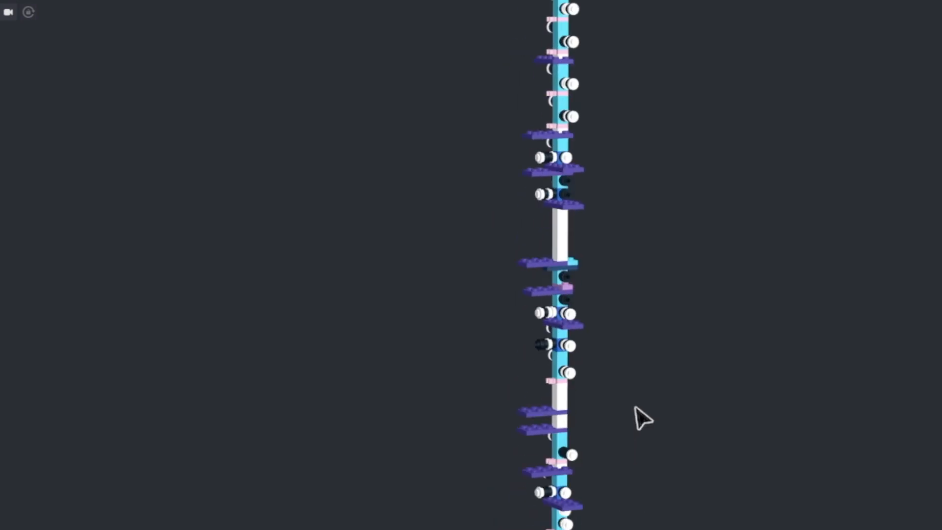
pyautogui.moveTo(606, 457)
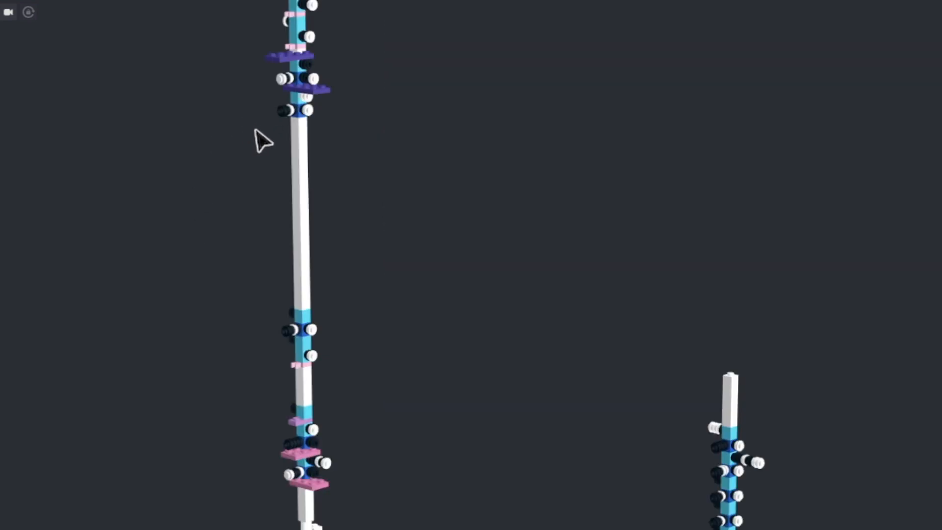
# Step: Marquee-select a middle section of pieces on the left graph tower
pyautogui.moveTo(289, 130); pyautogui.dragTo(395, 396)
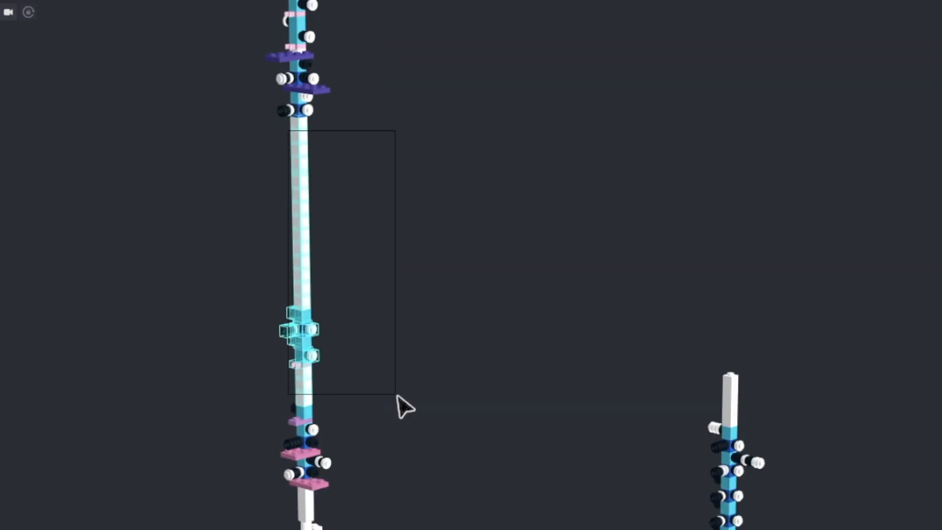